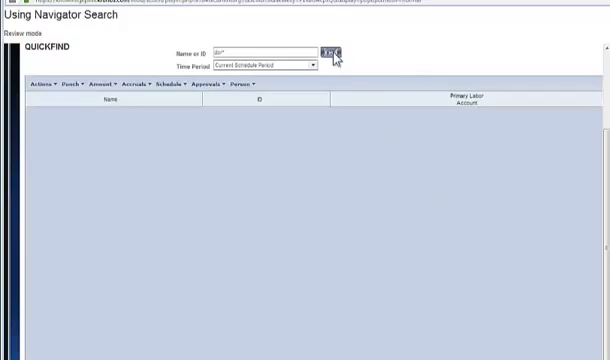
Load the employee matching the entered ID and open their timecard from QuickFind
{"action": "left_click", "coordinate": [330, 48]}
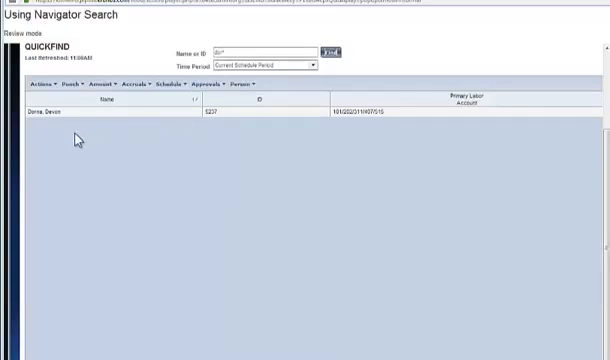
{"action": "mouse_move", "coordinate": [90, 212]}
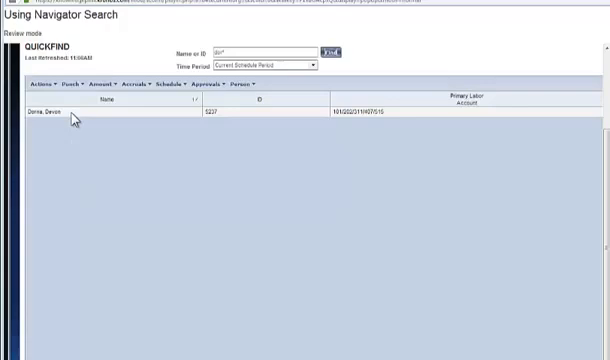
{"action": "left_click", "coordinate": [60, 116]}
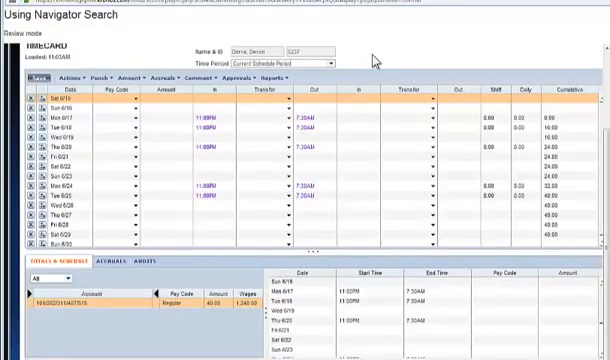
{"action": "mouse_move", "coordinate": [378, 60]}
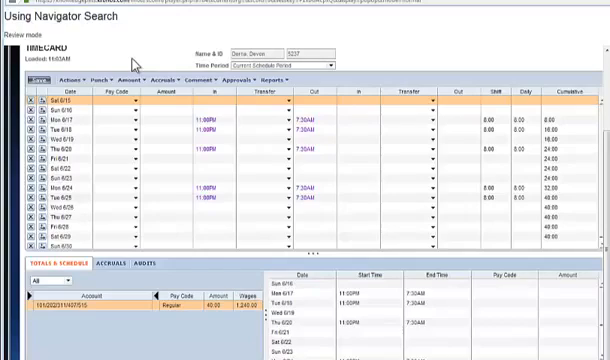
{"action": "mouse_move", "coordinate": [176, 48]}
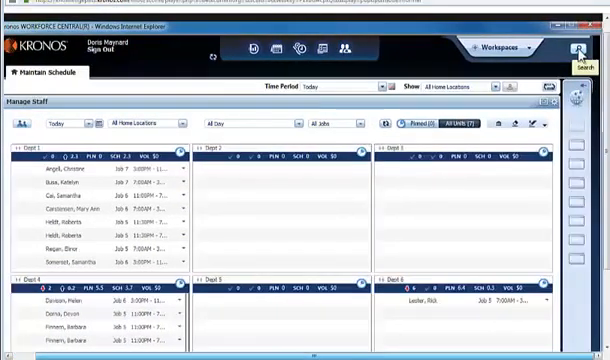
Open the people Search widget and focus its search field for a name query
{"action": "left_click", "coordinate": [580, 48]}
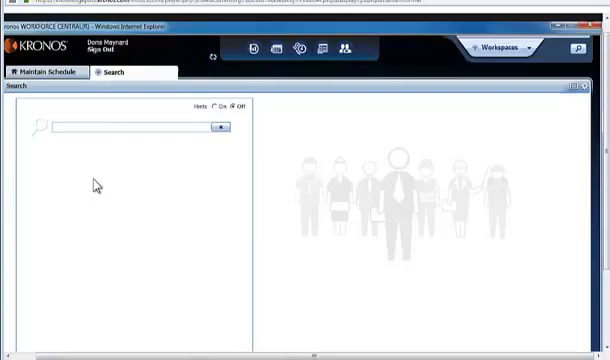
{"action": "mouse_move", "coordinate": [94, 188]}
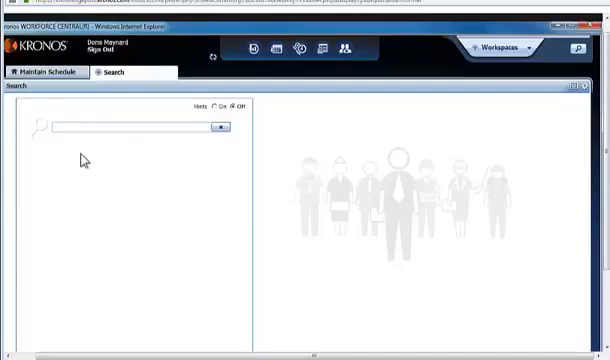
{"action": "left_click", "coordinate": [130, 128]}
{"action": "type", "text": "dor"}
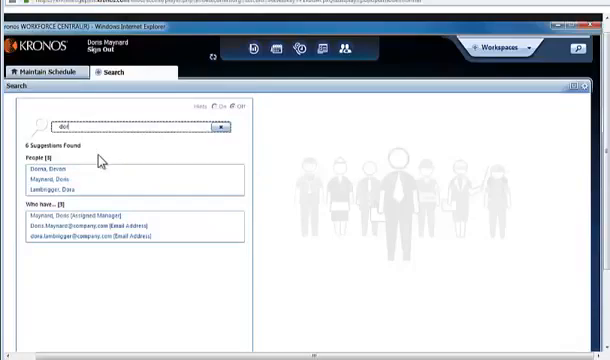
{"action": "left_click", "coordinate": [60, 180]}
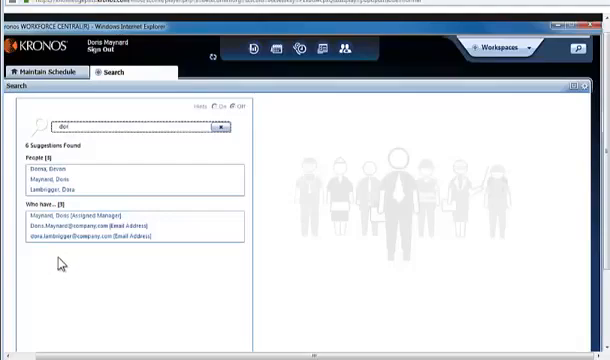
{"action": "left_click", "coordinate": [70, 180]}
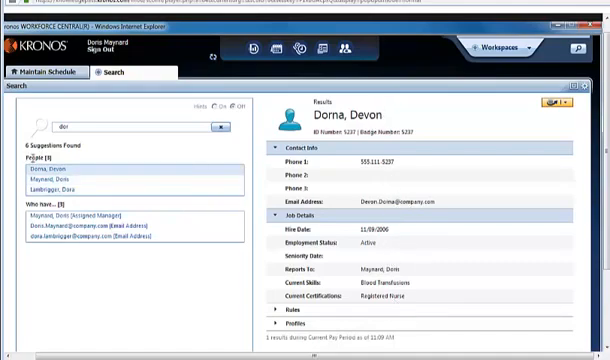
{"action": "mouse_move", "coordinate": [348, 148]}
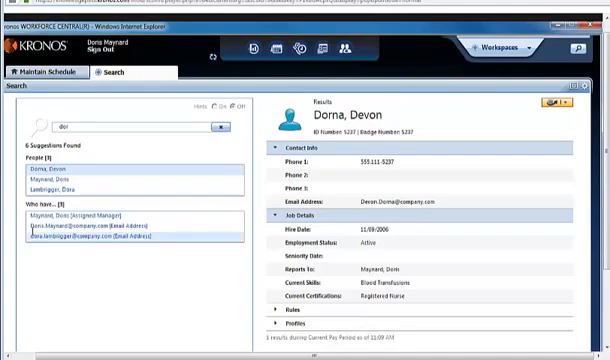
{"action": "mouse_move", "coordinate": [44, 228]}
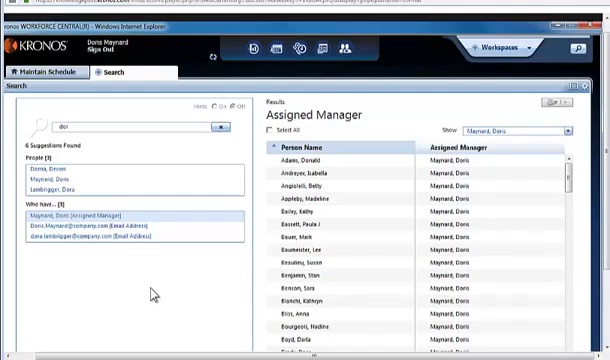
{"action": "mouse_move", "coordinate": [224, 310]}
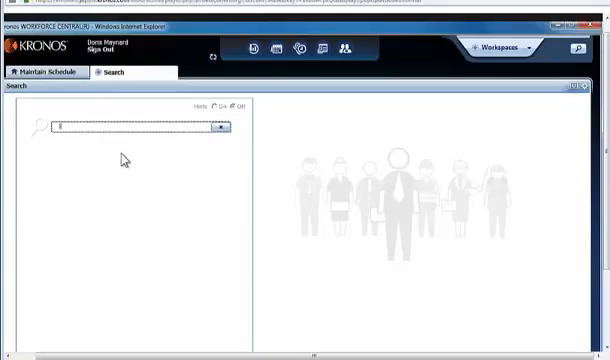
Enter 'loc' in the search field to bring up the Location suggestion
{"action": "type", "text": "loc"}
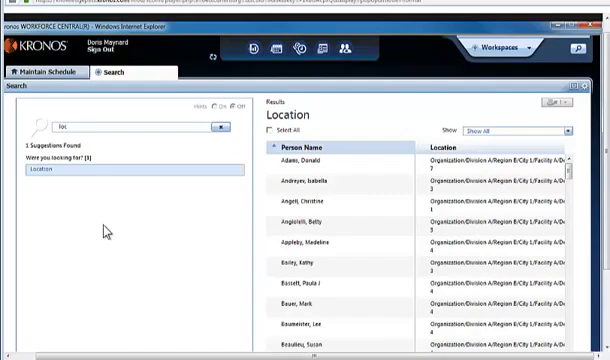
{"action": "mouse_move", "coordinate": [198, 220]}
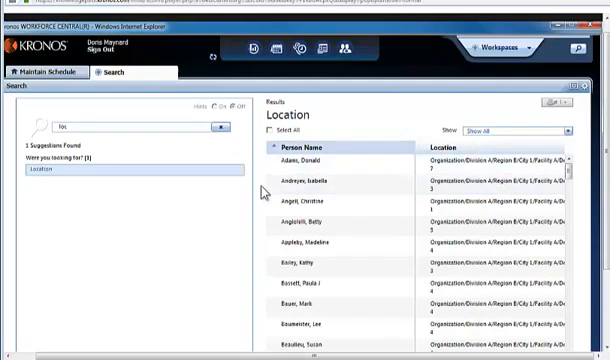
Select a person in the Location results and scroll through the listed locations
{"action": "left_click", "coordinate": [310, 184]}
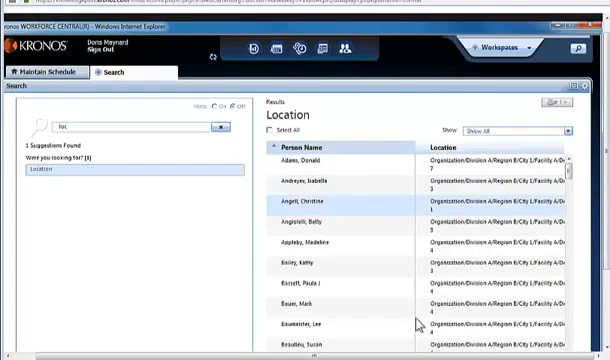
{"action": "scroll", "scroll_direction": "down", "scroll_amount": 3}
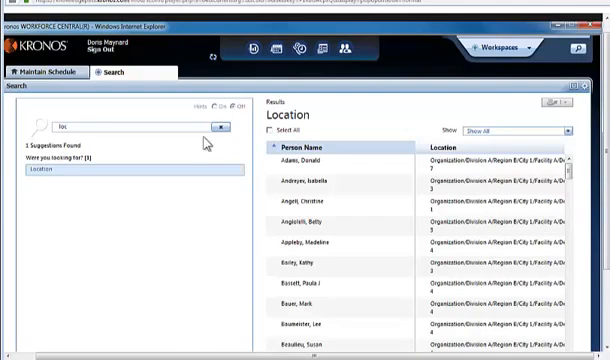
Clear the search field and enter 'dept' to query by department
{"action": "left_click", "coordinate": [222, 126]}
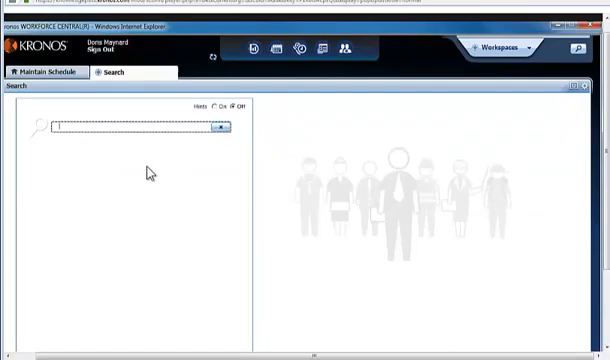
{"action": "type", "text": "d"}
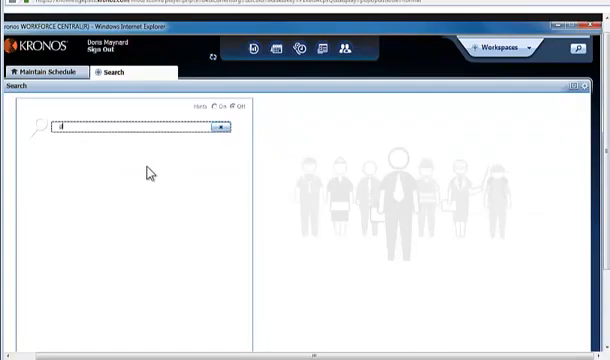
{"action": "type", "text": "ept 3"}
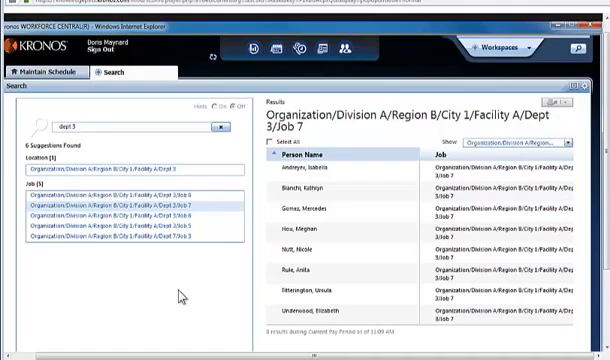
{"action": "mouse_move", "coordinate": [174, 296]}
{"action": "type", "text": "pay "}
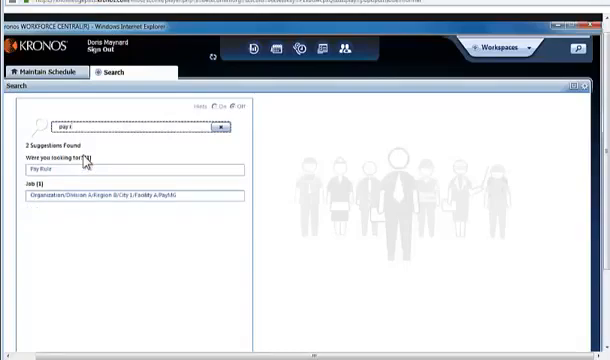
Complete the 'pay ru' query to bring up the Pay Rule suggestion
{"action": "type", "text": "ru"}
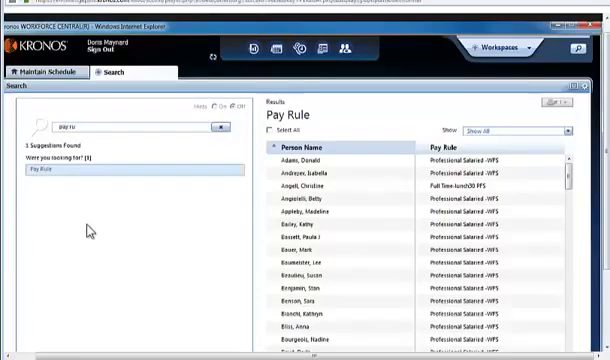
{"action": "mouse_move", "coordinate": [234, 228]}
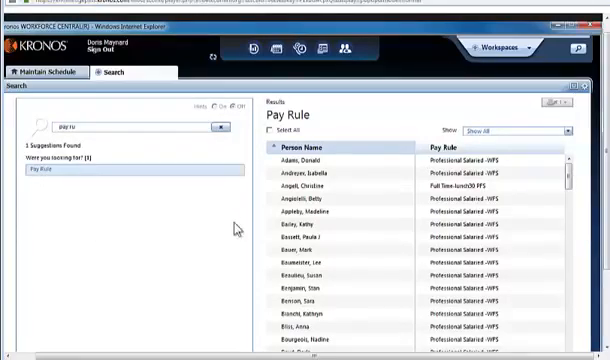
Sort the results grid by the Pay Rule column and scroll through the grouped employees
{"action": "left_click", "coordinate": [340, 156]}
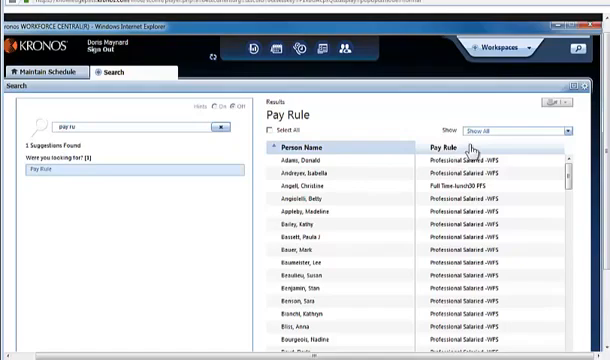
{"action": "mouse_move", "coordinate": [470, 150]}
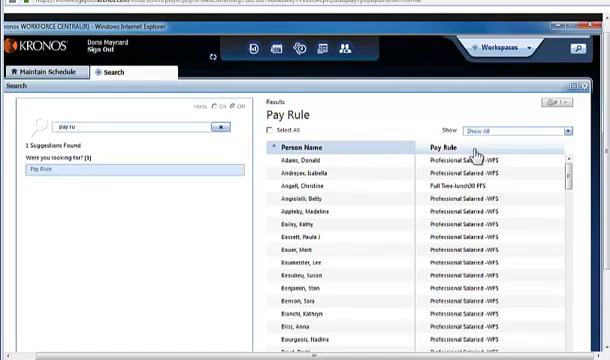
{"action": "left_click", "coordinate": [444, 146]}
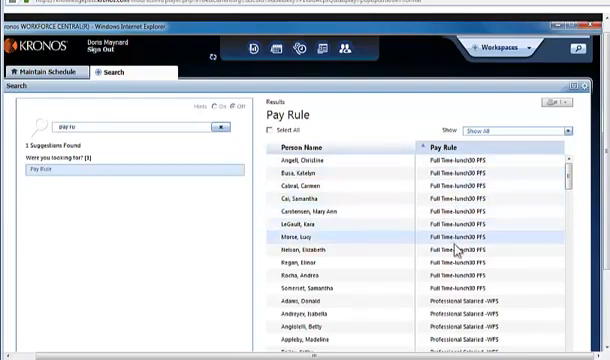
{"action": "scroll", "scroll_direction": "down", "scroll_amount": 3}
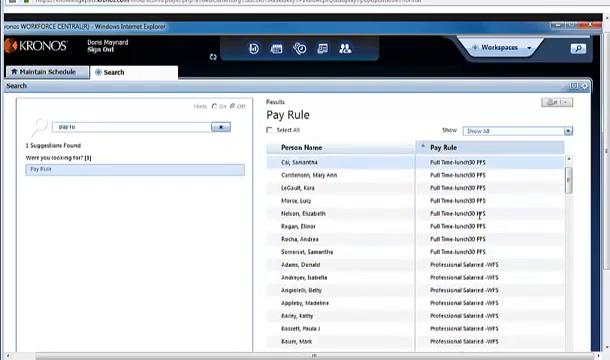
{"action": "scroll", "scroll_direction": "down", "scroll_amount": 3}
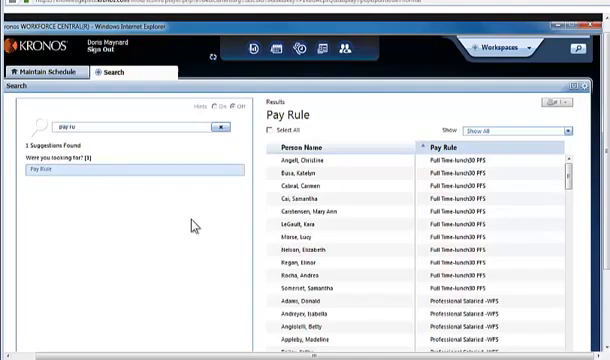
Clear the Pay Rule search and scroll through the dropdown of searchable employee attributes
{"action": "left_click", "coordinate": [302, 148]}
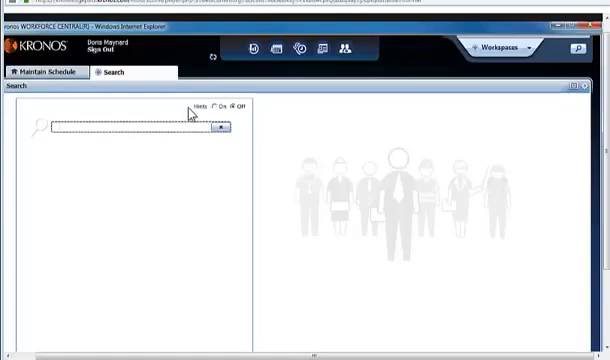
{"action": "left_click", "coordinate": [216, 106]}
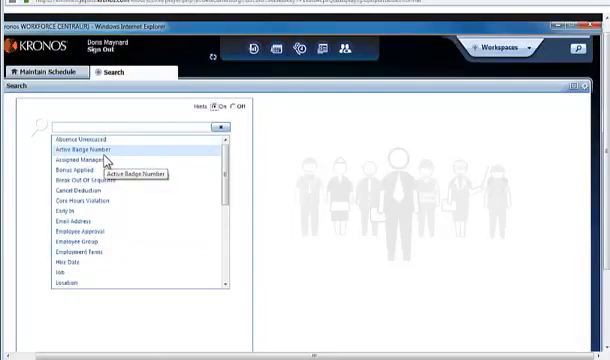
{"action": "scroll", "scroll_direction": "down", "scroll_amount": 3}
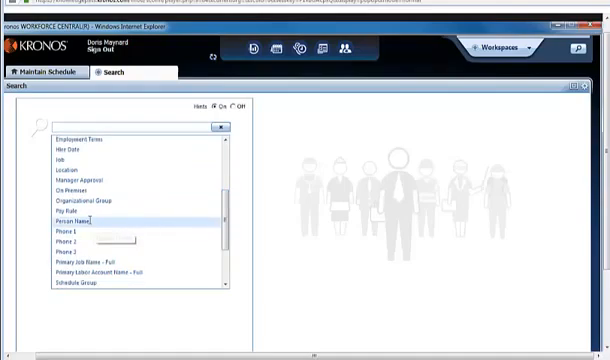
{"action": "mouse_move", "coordinate": [72, 218]}
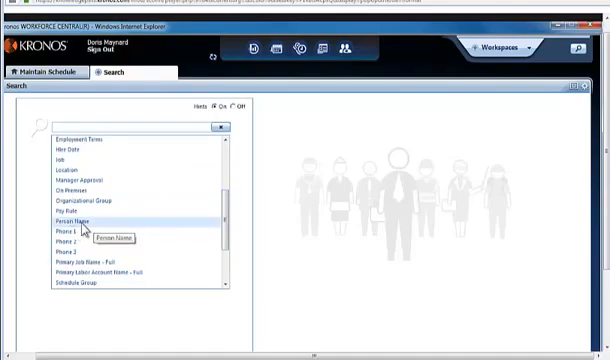
{"action": "scroll", "scroll_direction": "down", "scroll_amount": 3}
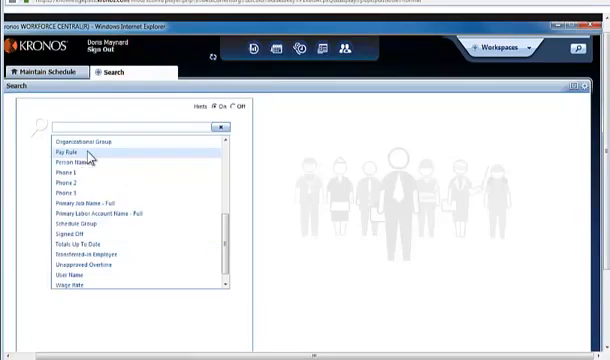
{"action": "scroll", "scroll_direction": "down", "scroll_amount": 3}
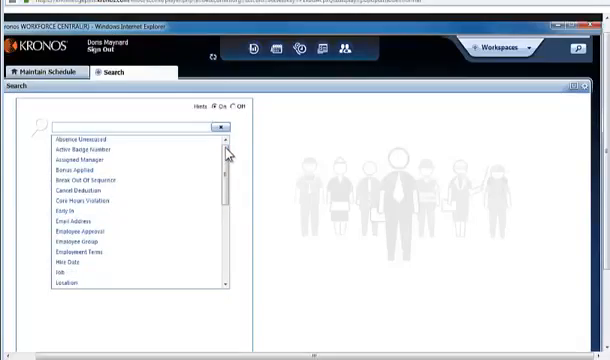
{"action": "mouse_move", "coordinate": [76, 160]}
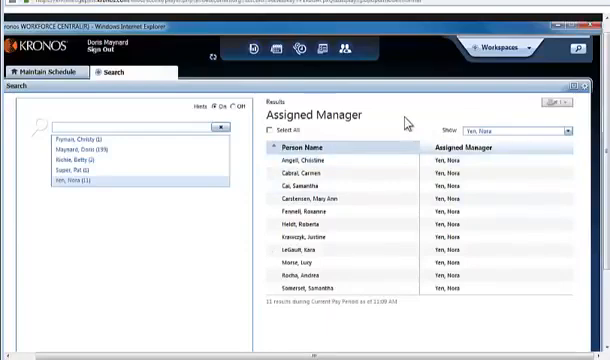
Select the Yes, None suggestion to list employees with that Assigned Manager
{"action": "left_click", "coordinate": [300, 236]}
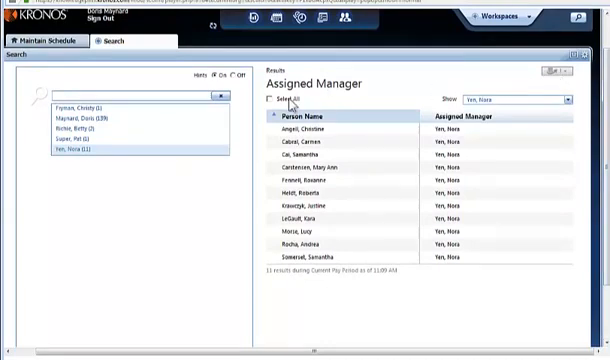
Check Select All to select every employee in the Assigned Manager results
{"action": "left_click", "coordinate": [270, 96]}
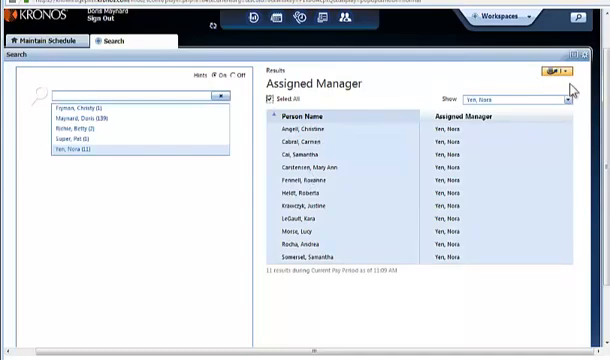
{"action": "mouse_move", "coordinate": [576, 84]}
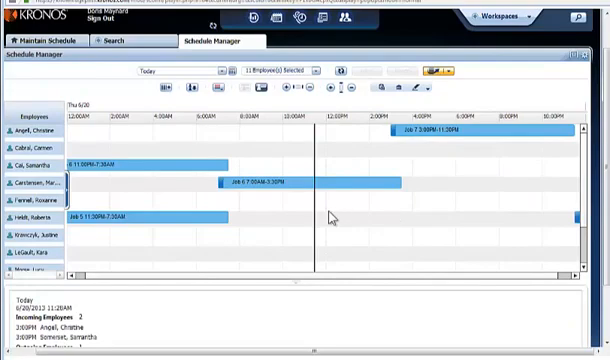
{"action": "mouse_move", "coordinate": [336, 222]}
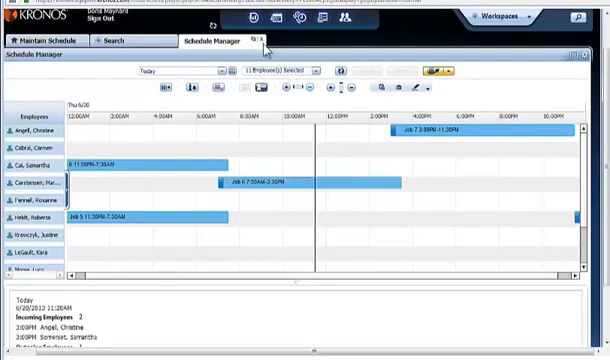
Clear the current search and start a new search for 'On Premises' via the 'prem' suggestion
{"action": "left_click", "coordinate": [108, 38]}
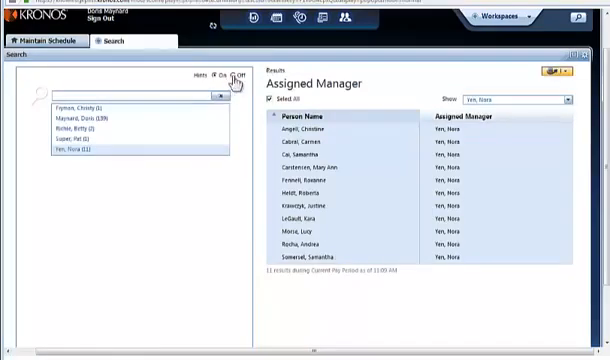
{"action": "left_click", "coordinate": [236, 76]}
{"action": "type", "text": "a"}
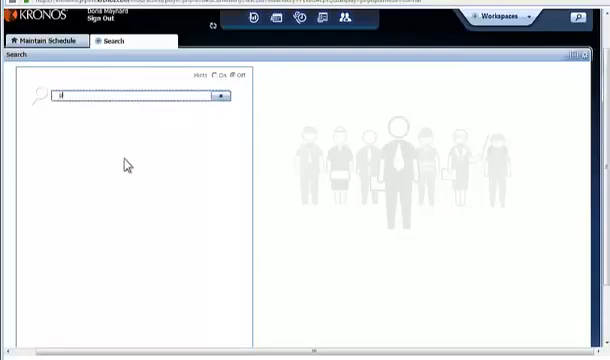
{"action": "type", "text": "prem"}
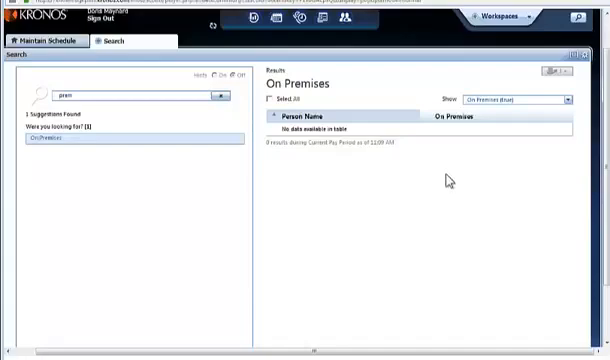
{"action": "mouse_move", "coordinate": [436, 100]}
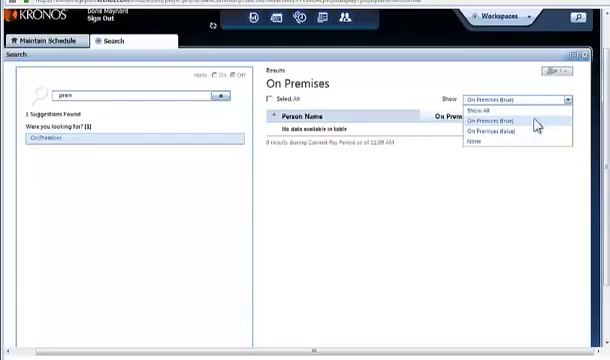
{"action": "mouse_move", "coordinate": [510, 132]}
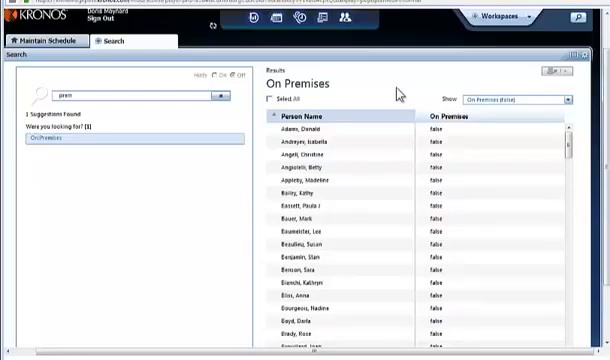
{"action": "mouse_move", "coordinate": [148, 184]}
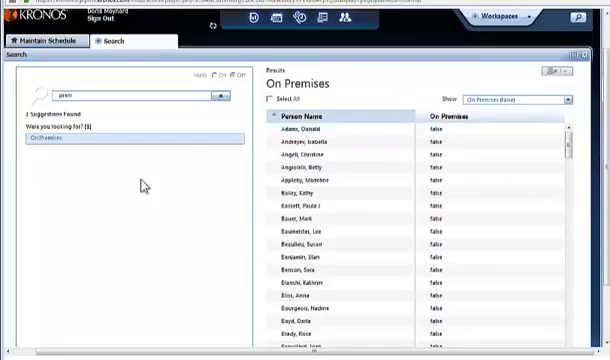